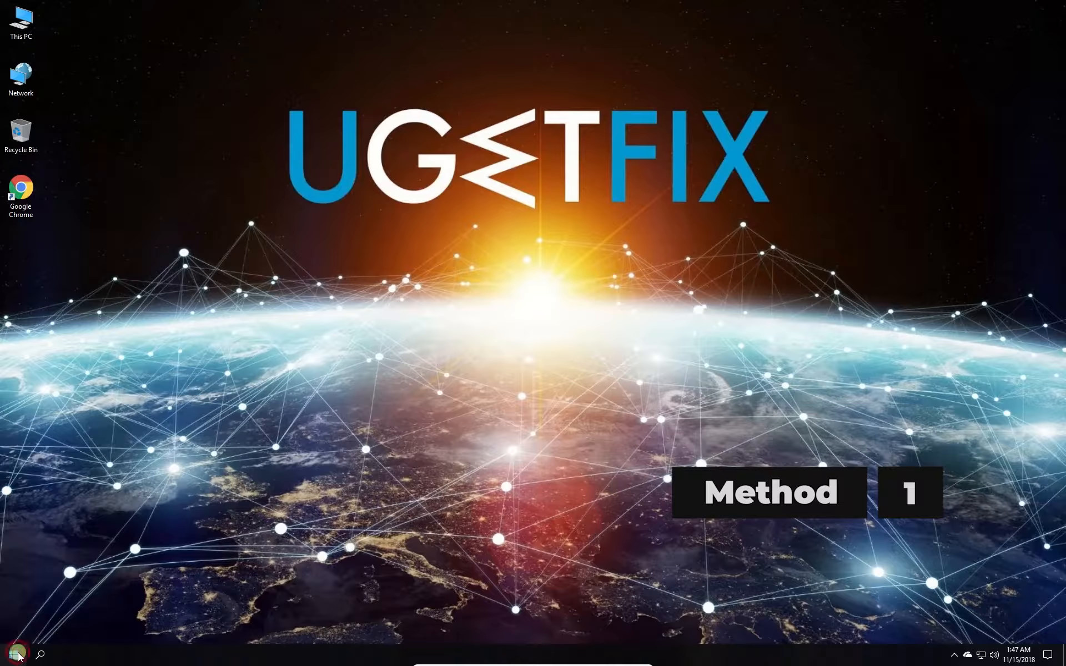
Search the Start menu for 'file explorer options'.
type("file explorer options")
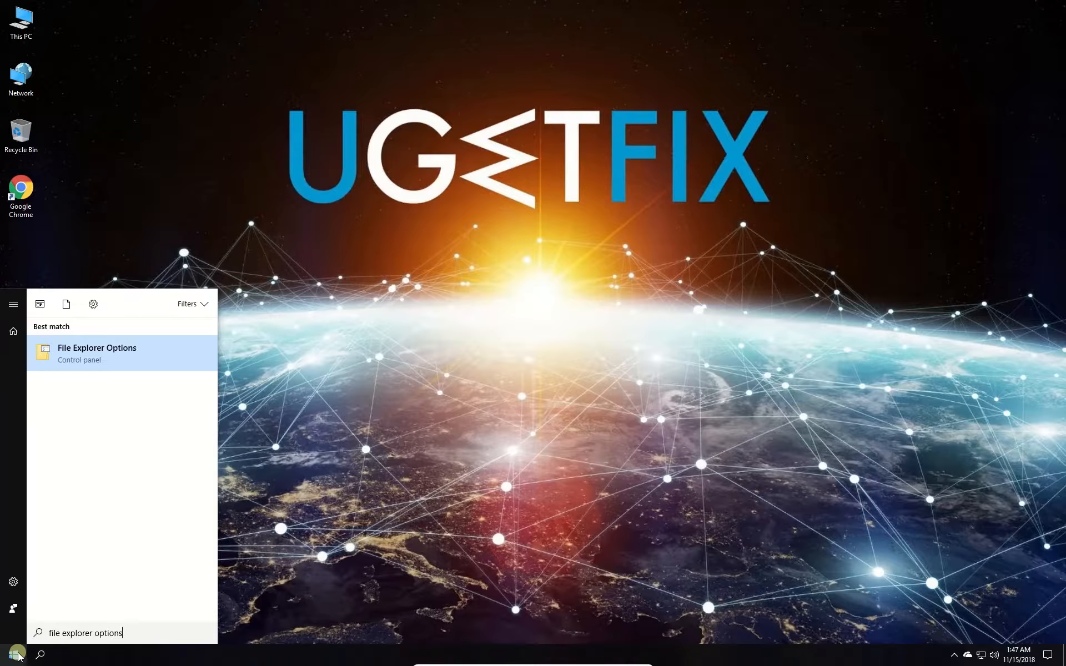
Show hidden and protected operating system files, then restart into the recovery options.
left_click(96, 353)
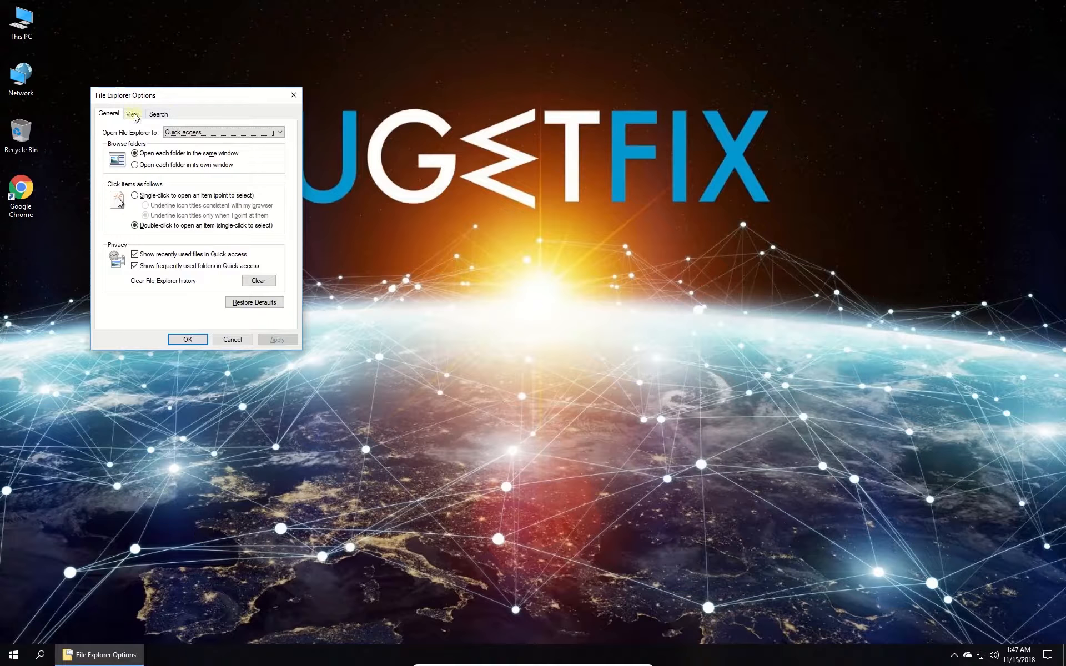
left_click(132, 114)
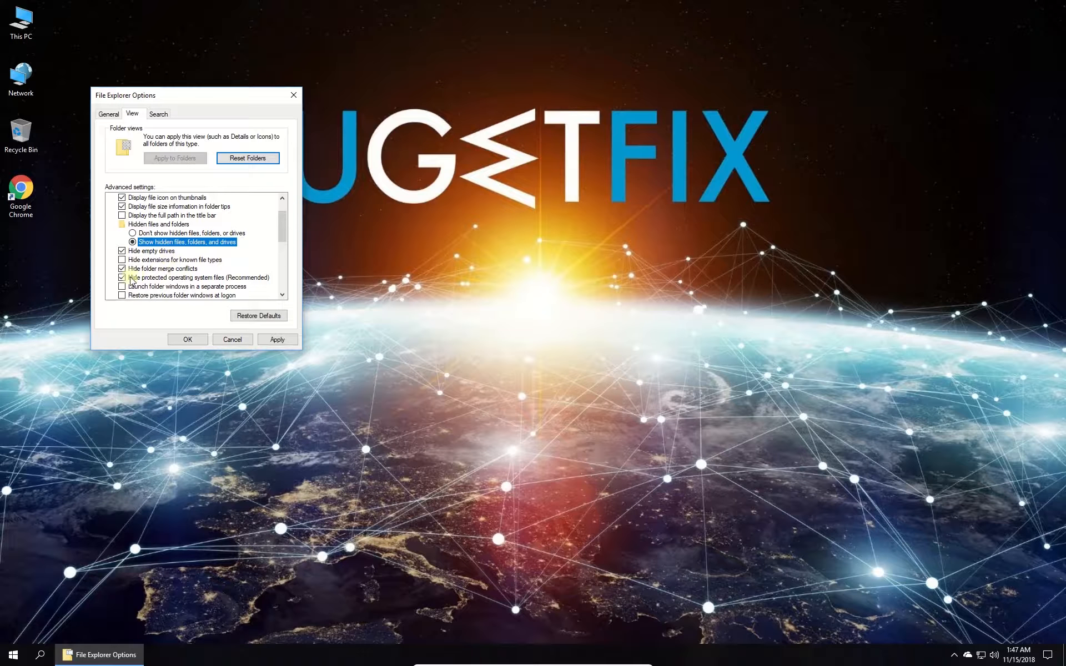
left_click(123, 277)
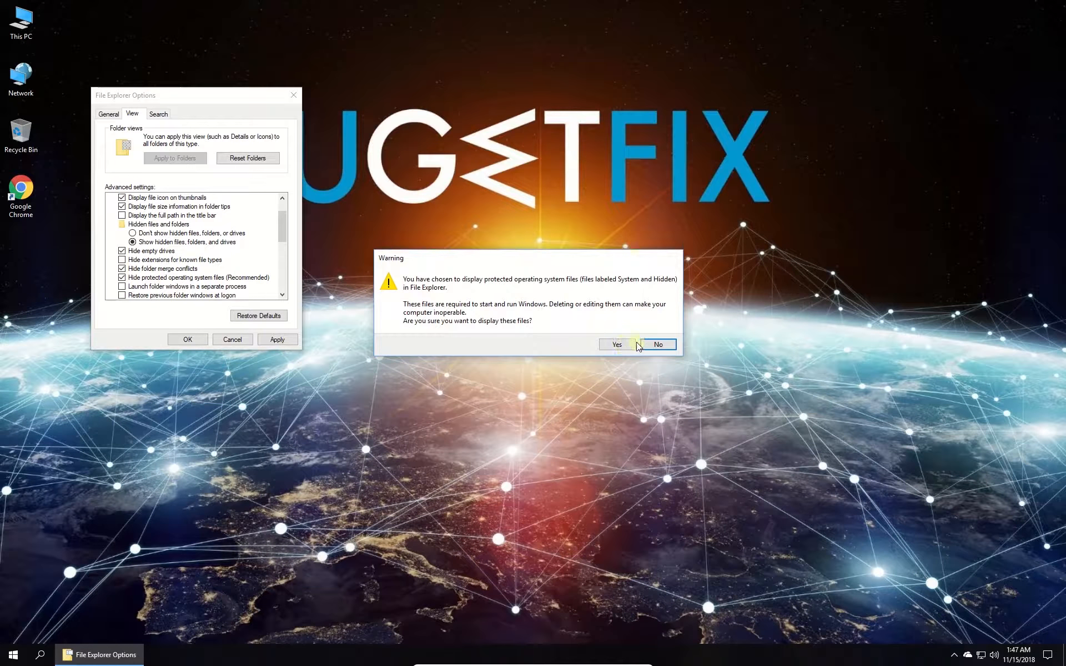
left_click(616, 345)
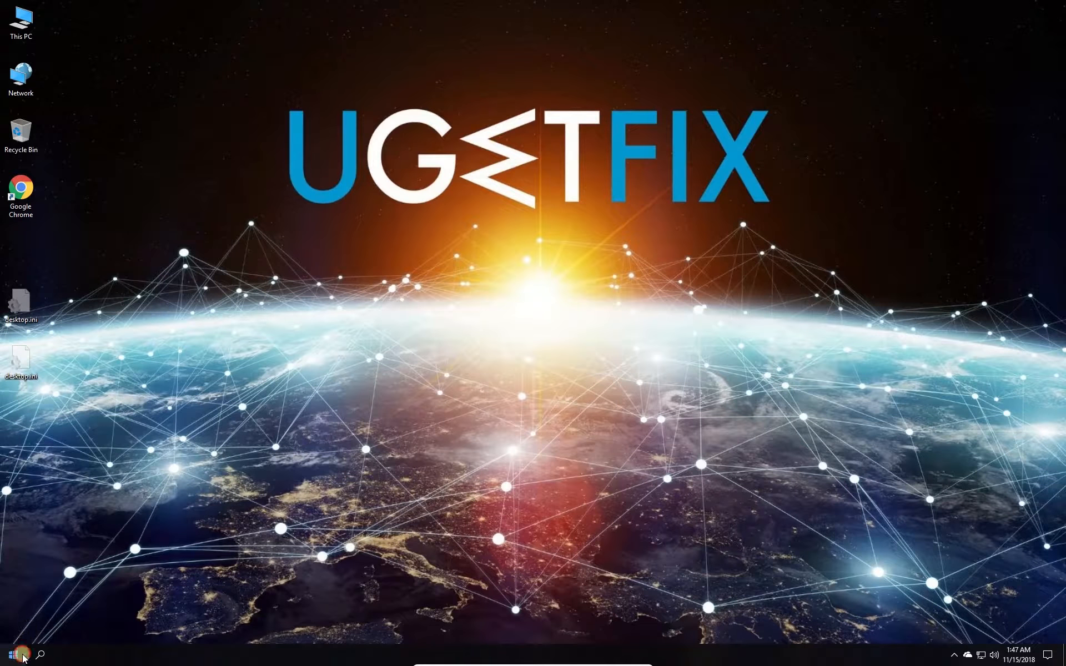
left_click(11, 653)
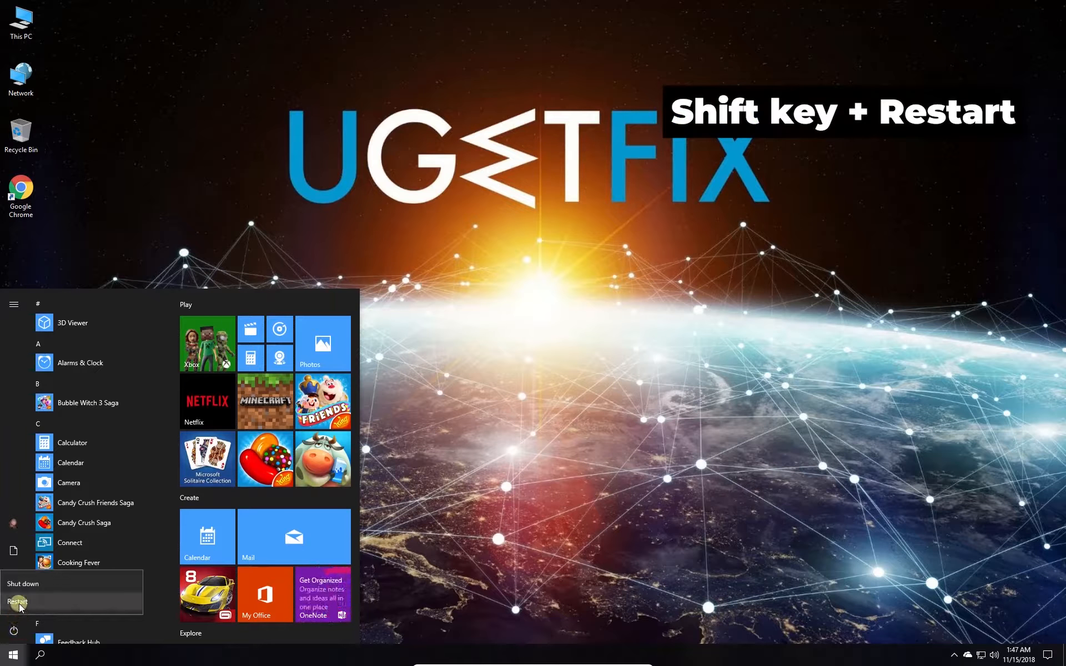
left_click(17, 602)
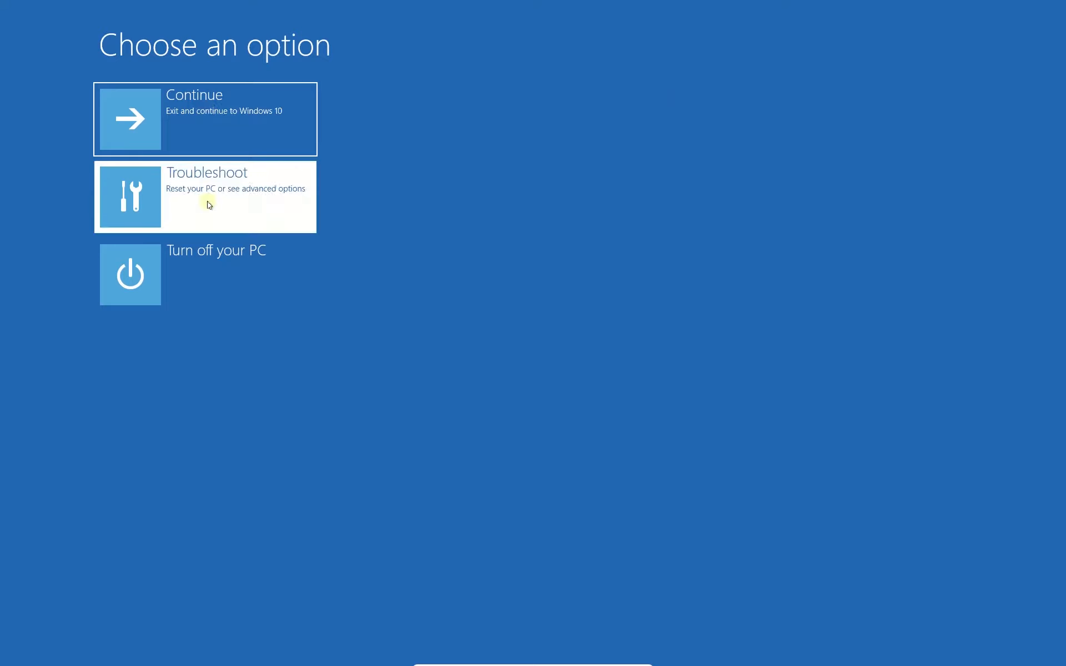
Go through Troubleshoot to Startup Settings and restart to pick Safe Mode.
left_click(204, 197)
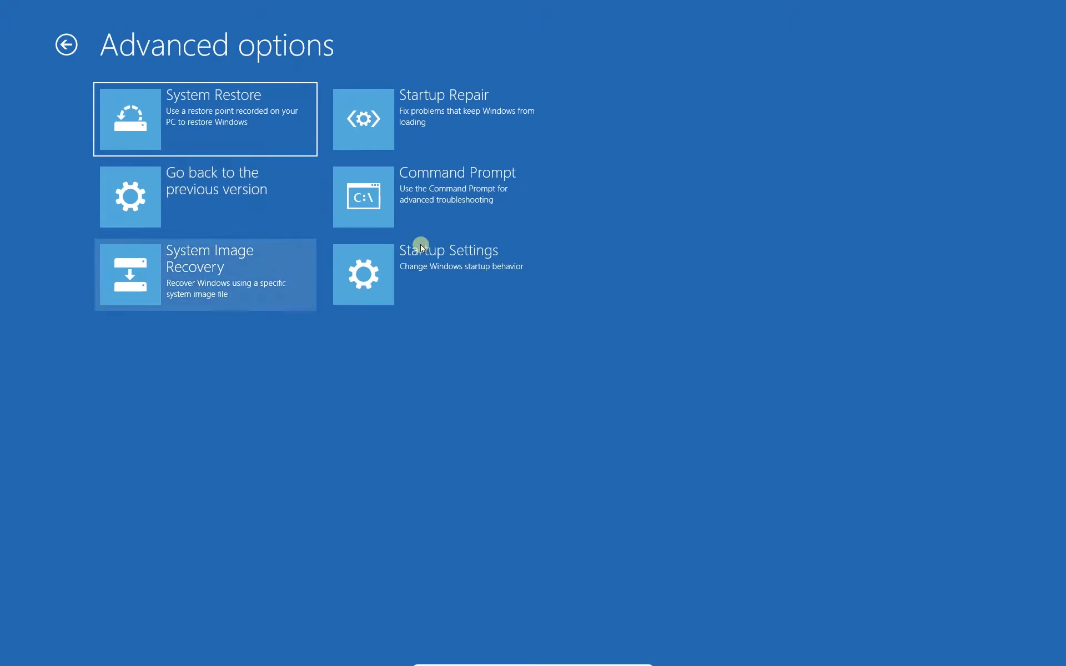
left_click(448, 274)
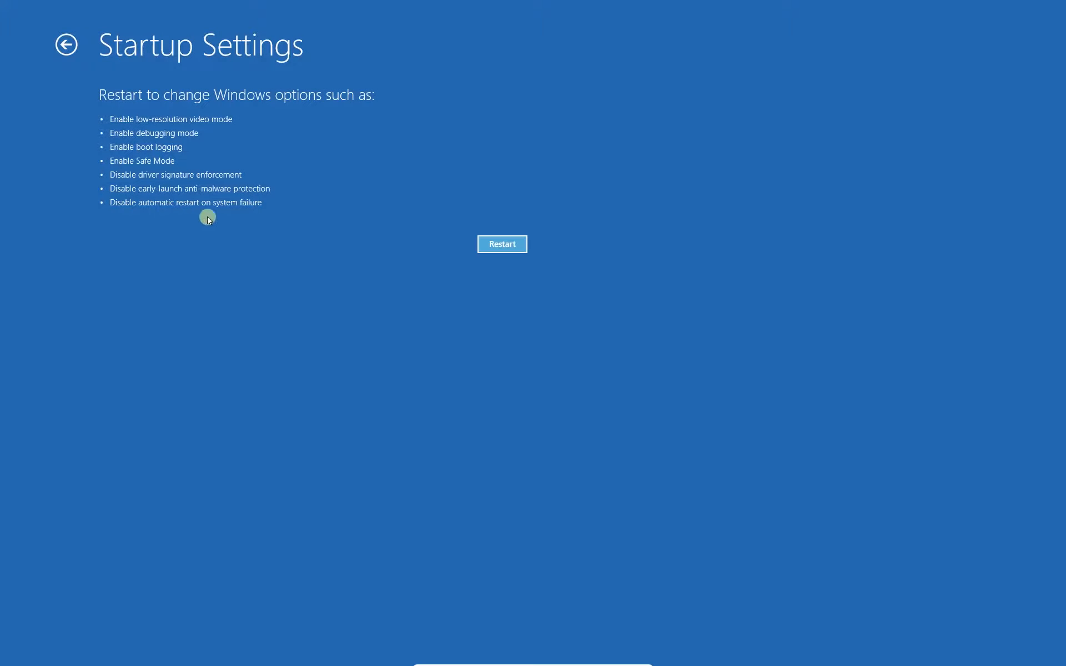
left_click(502, 244)
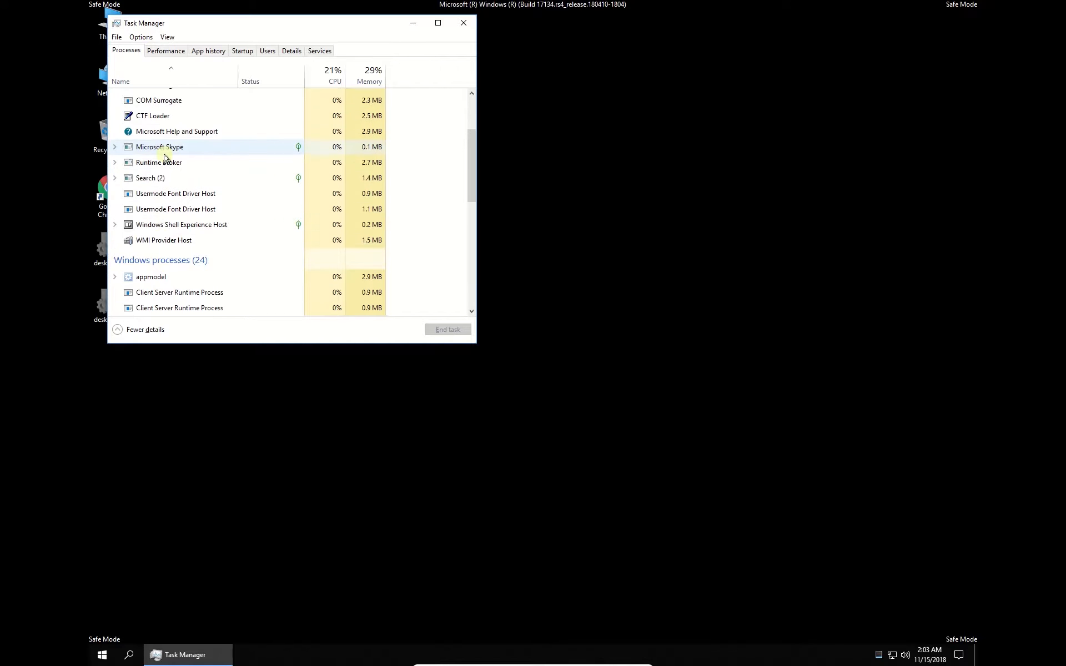
Act on the Skype process in Task Manager, then delete the HKLM Run key in regedit.
right_click(152, 116)
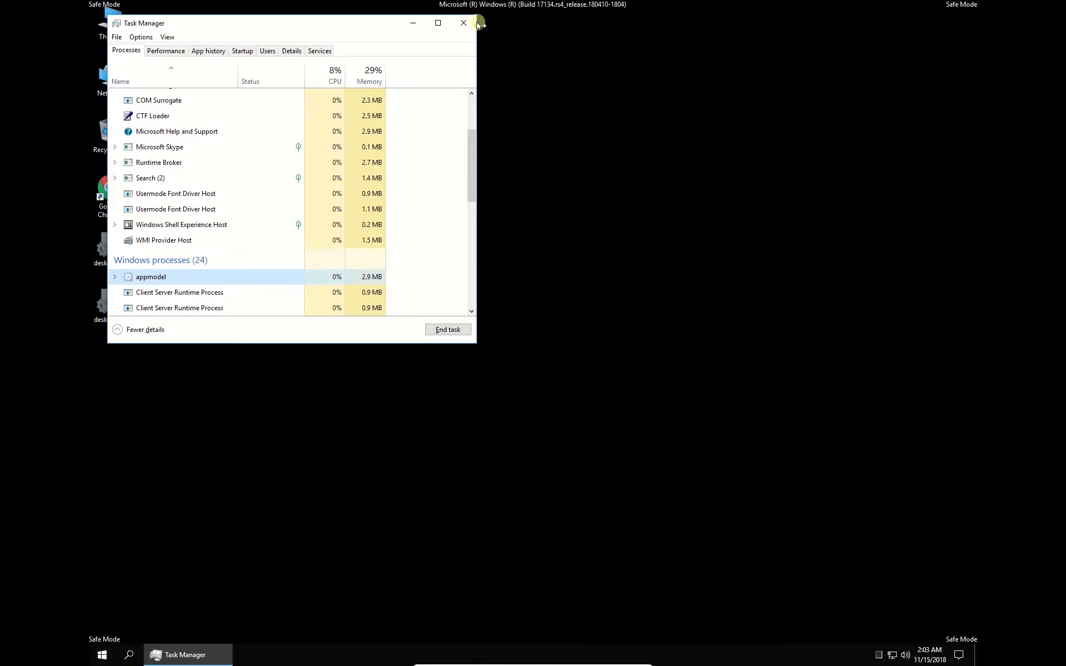
left_click(463, 22)
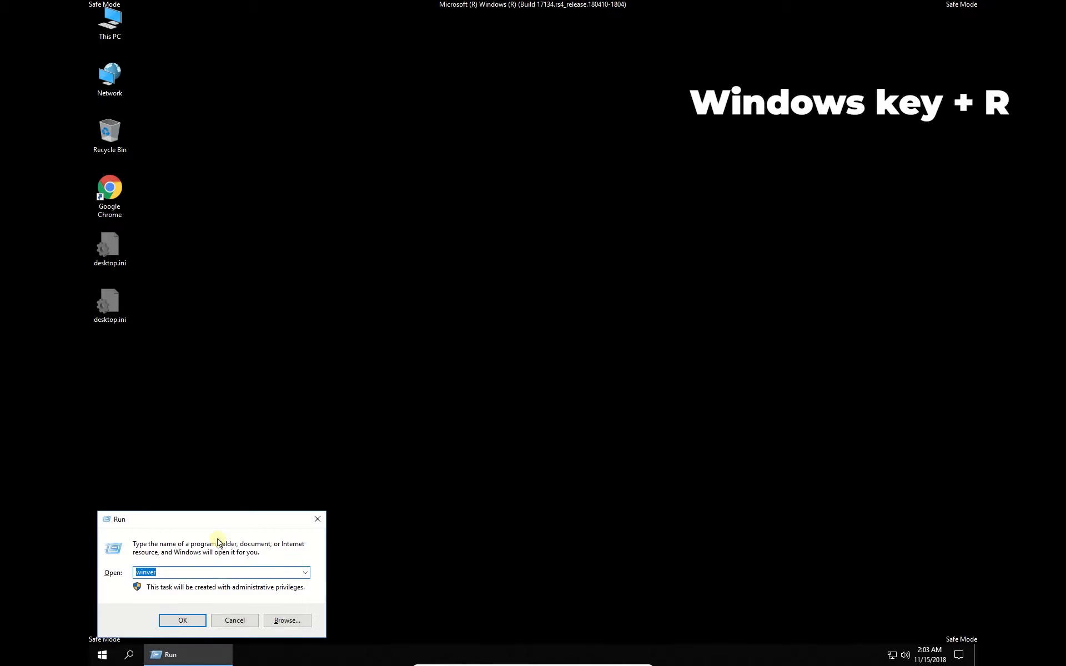
type("regedit")
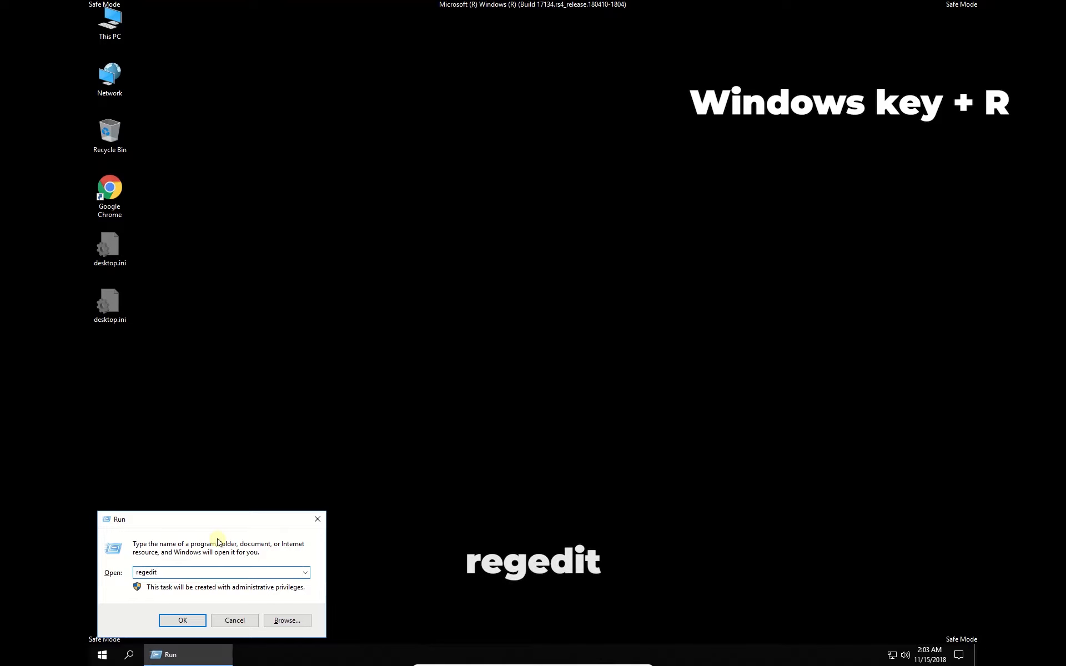
left_click(182, 620)
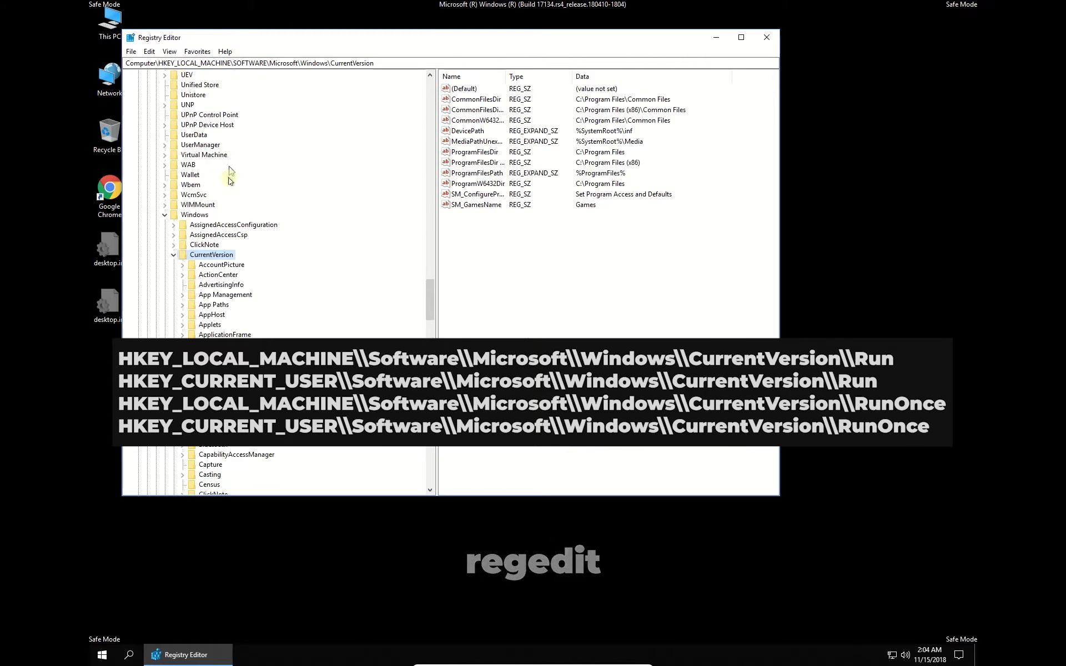
right_click(204, 145)
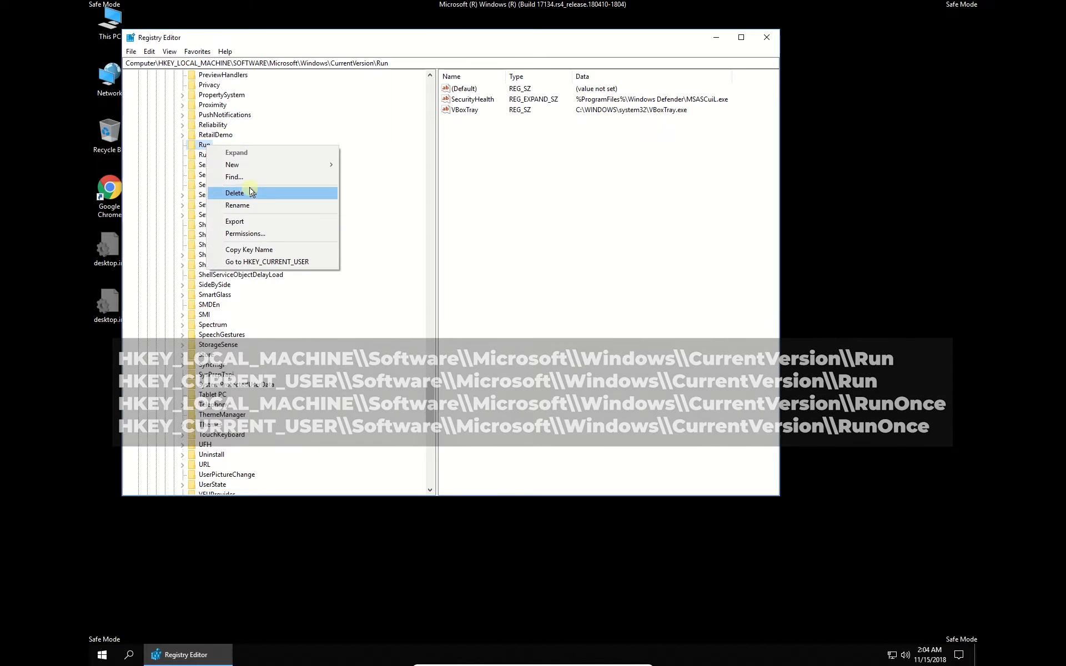
left_click(102, 655)
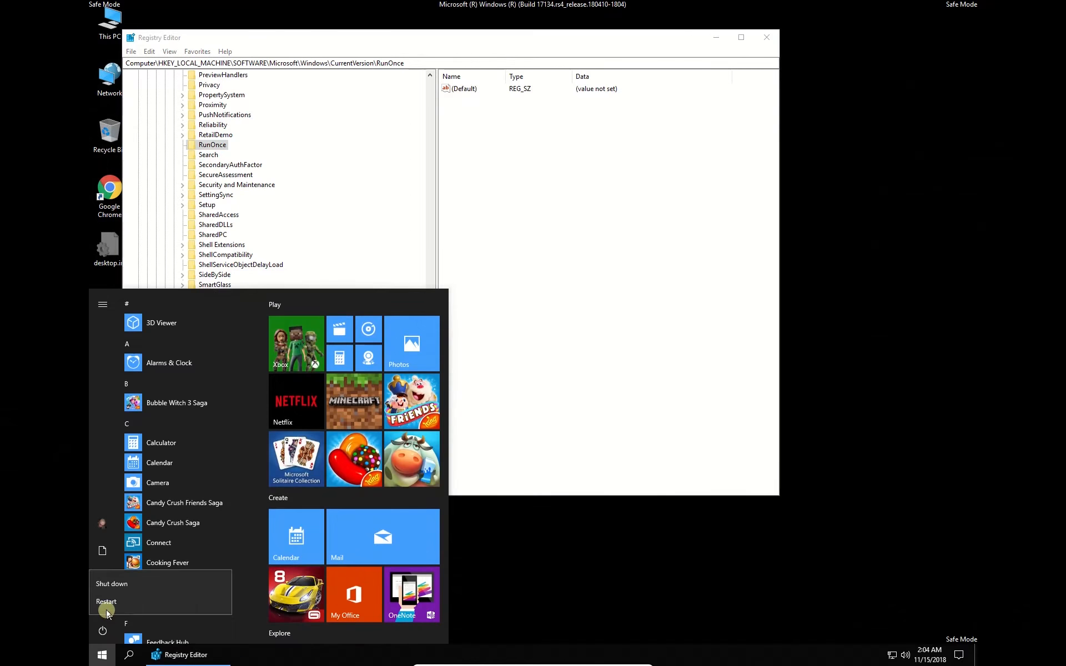